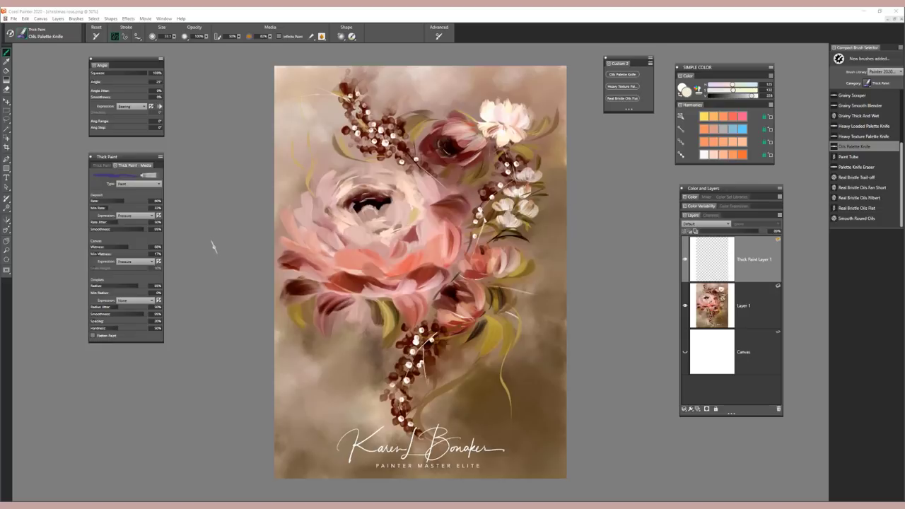
mouse_move(209, 249)
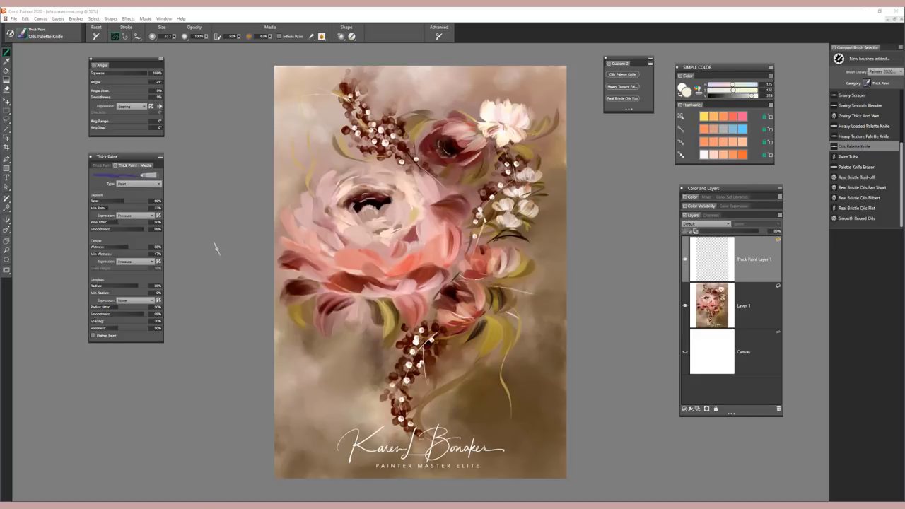
mouse_move(212, 248)
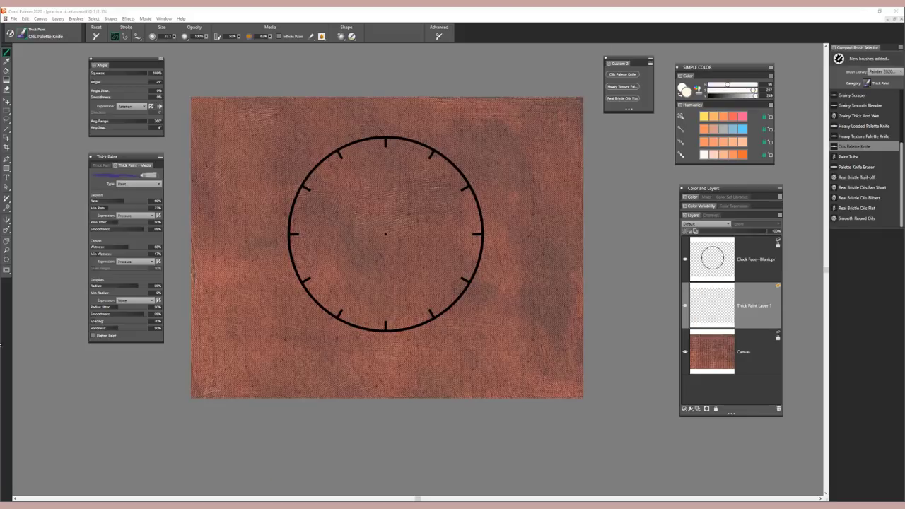
drag(332, 170, 322, 187)
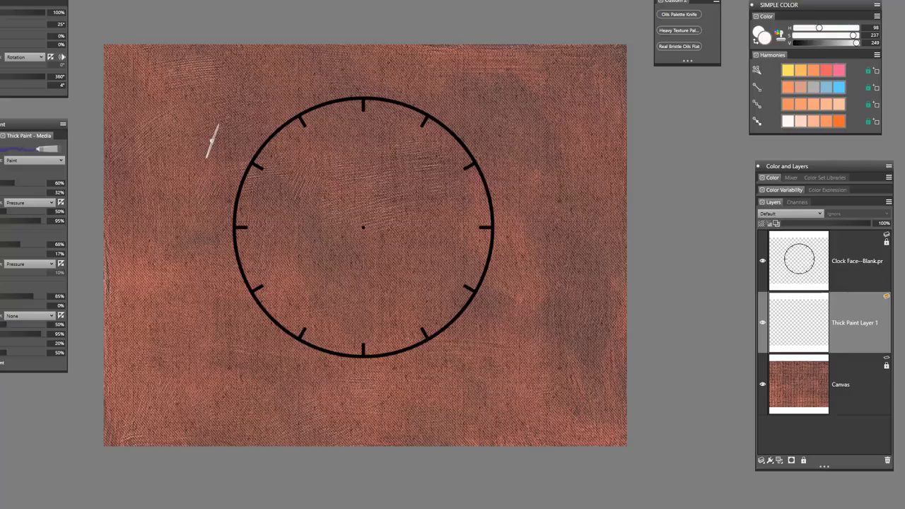
mouse_move(219, 131)
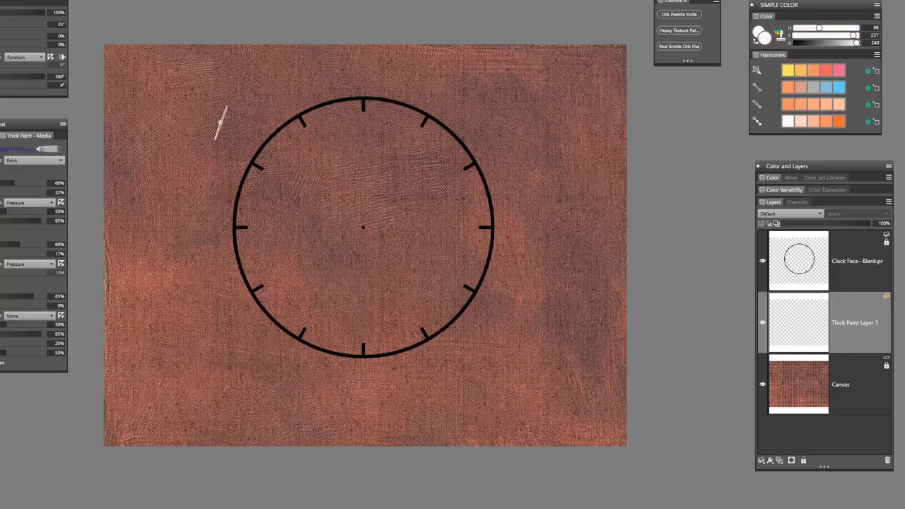
mouse_move(225, 139)
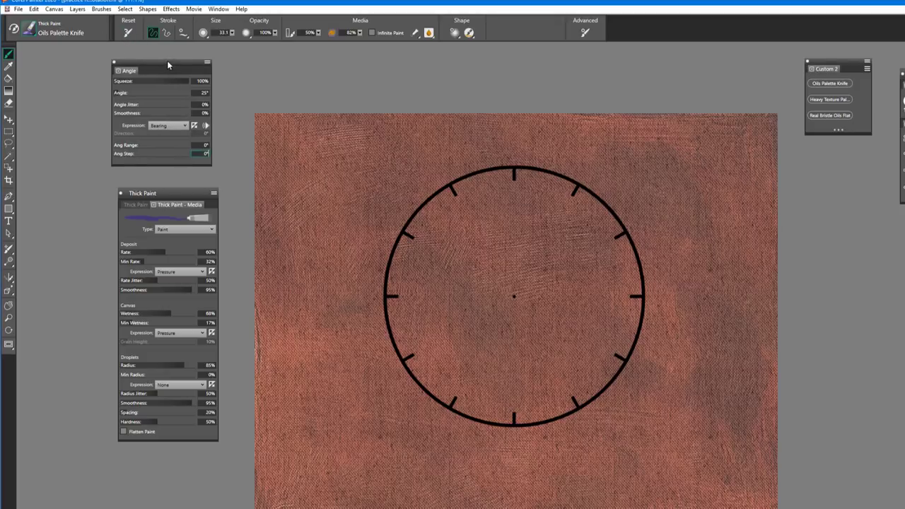
mouse_move(168, 125)
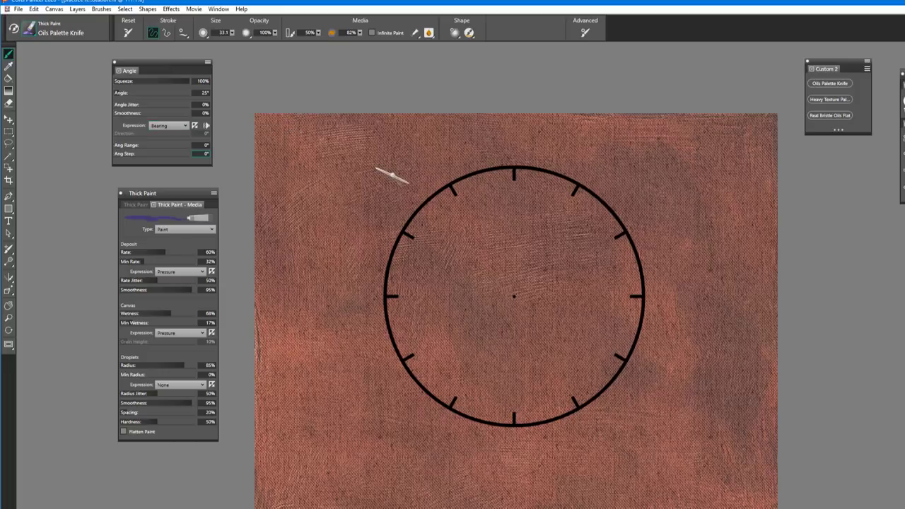
mouse_move(349, 148)
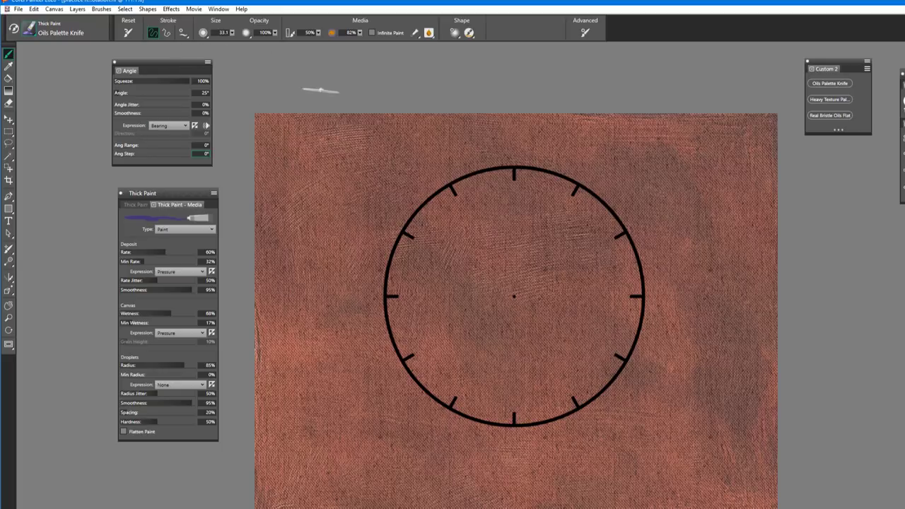
mouse_move(378, 150)
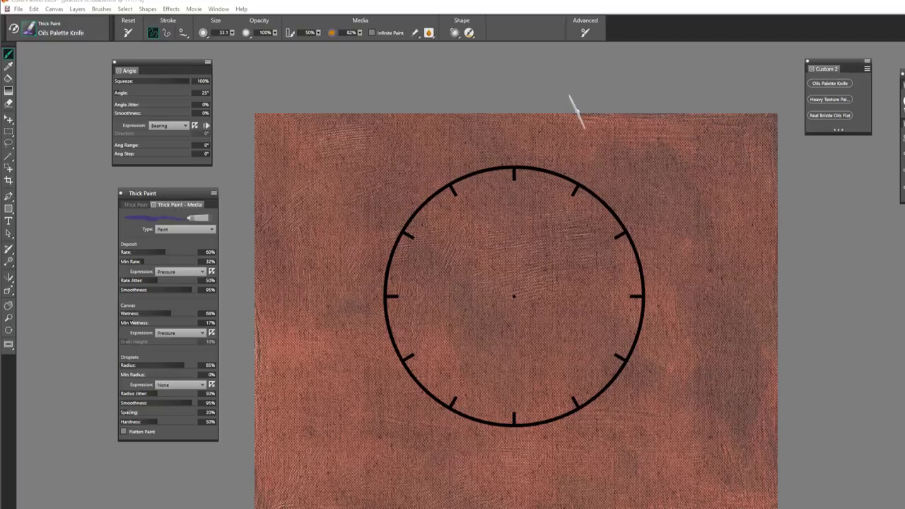
mouse_move(287, 188)
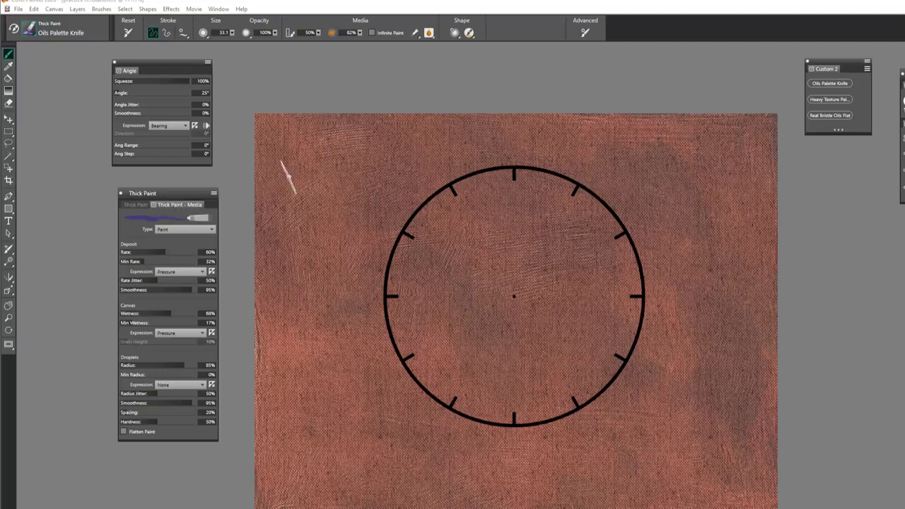
drag(283, 180, 389, 148)
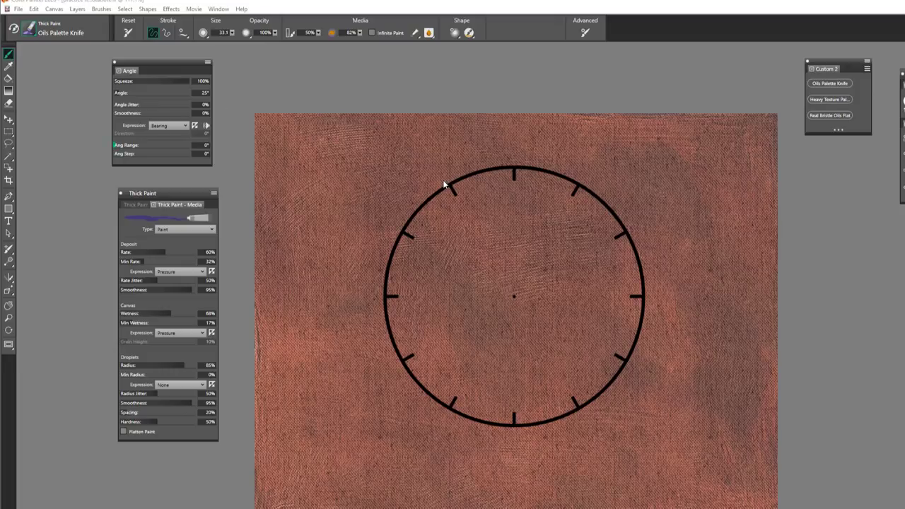
mouse_move(383, 171)
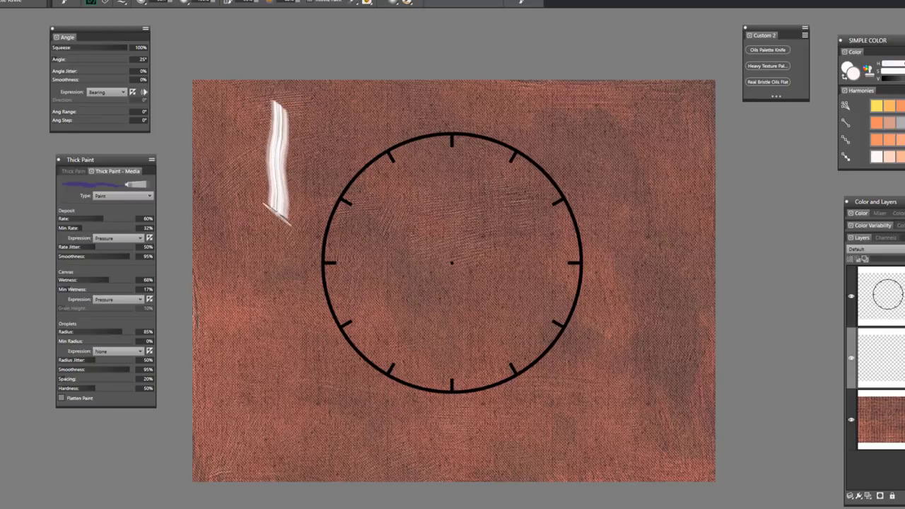
drag(279, 205, 290, 347)
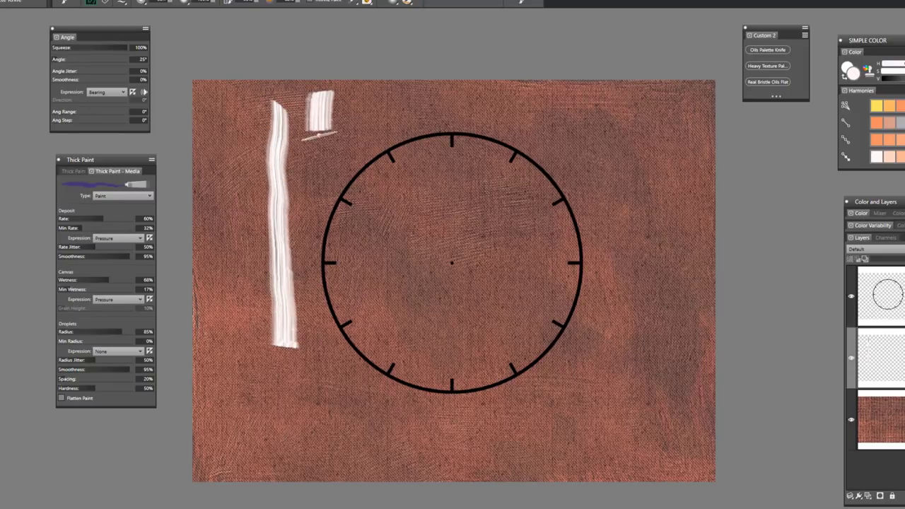
drag(321, 99, 325, 343)
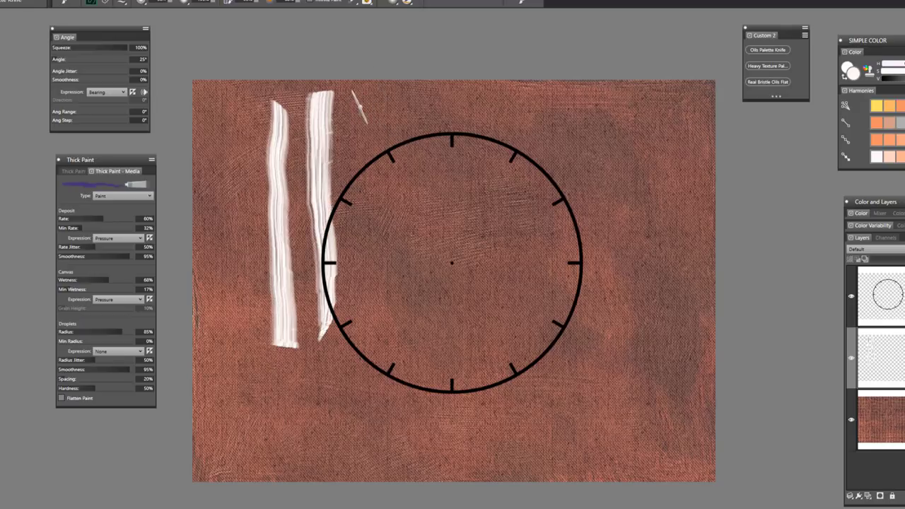
drag(356, 106, 360, 177)
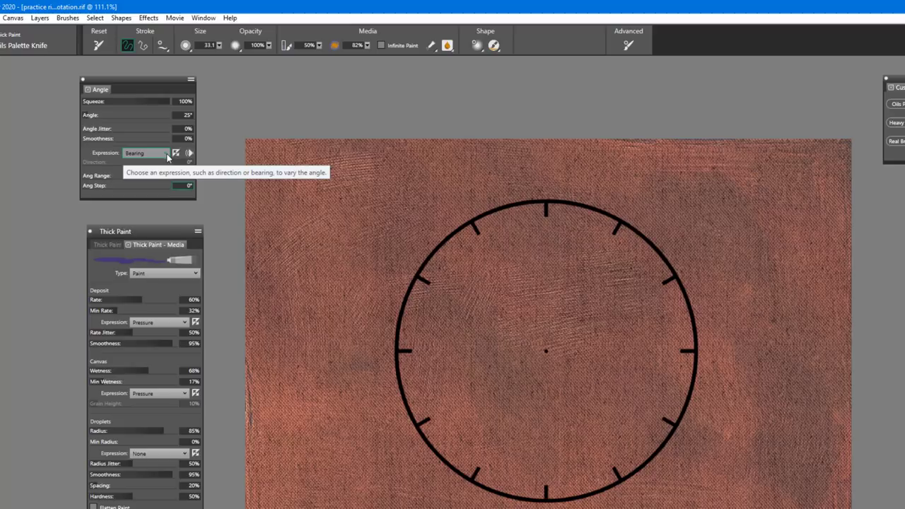
Switch the palette knife's angle Expression from Bearing to Rotation.
click(146, 153)
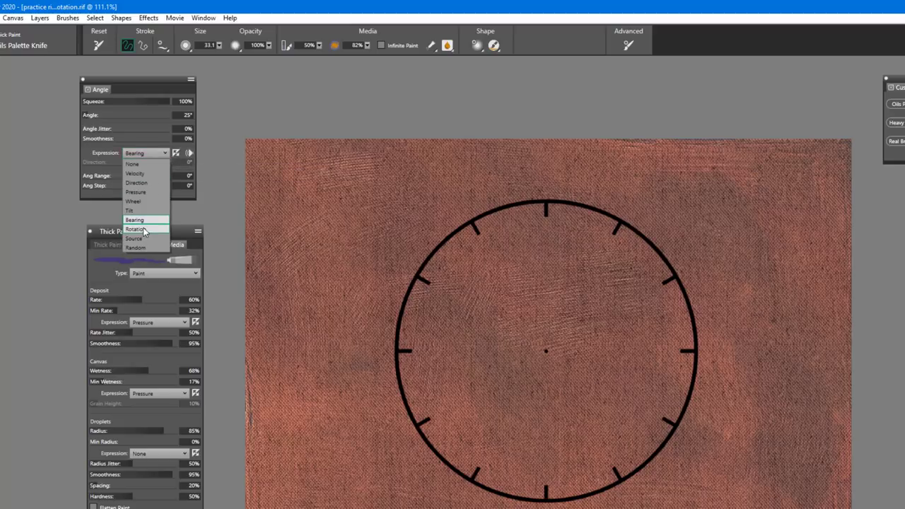
click(139, 229)
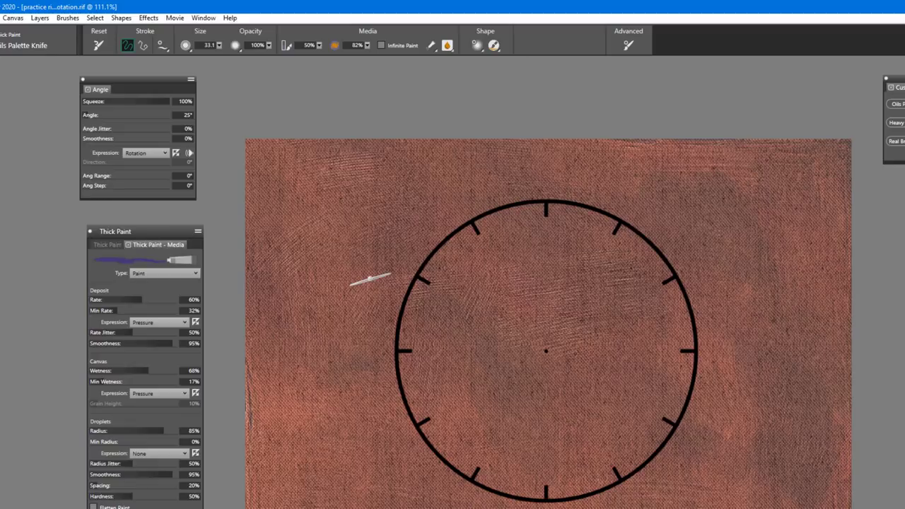
mouse_move(382, 254)
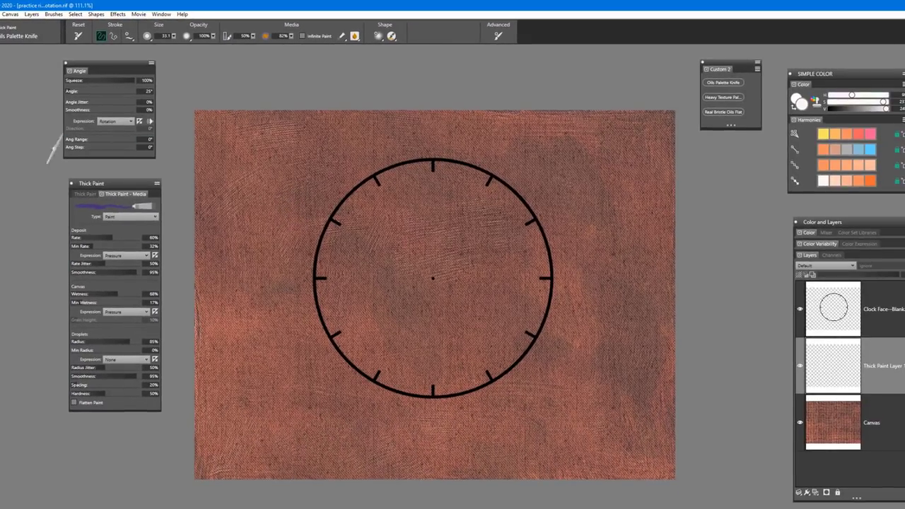
mouse_move(69, 141)
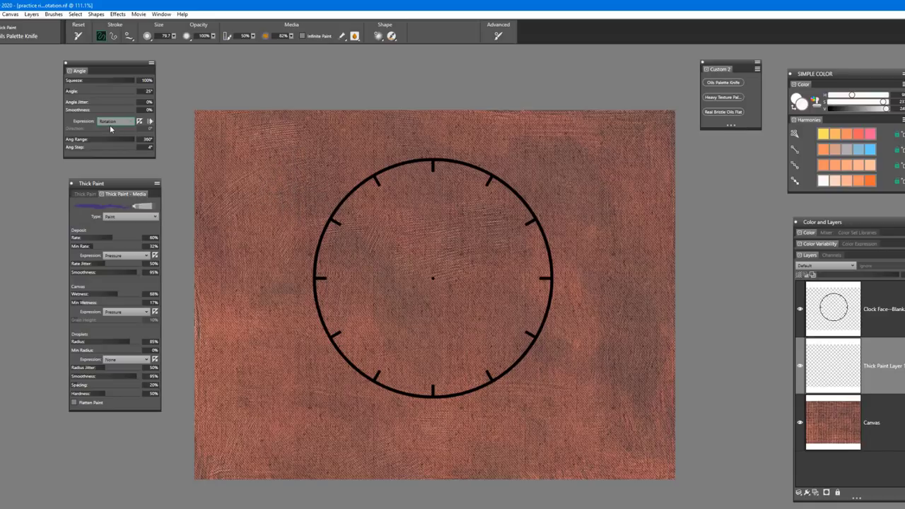
Paint white test strokes with the rotating knife, including one right of the clock.
drag(280, 149, 321, 208)
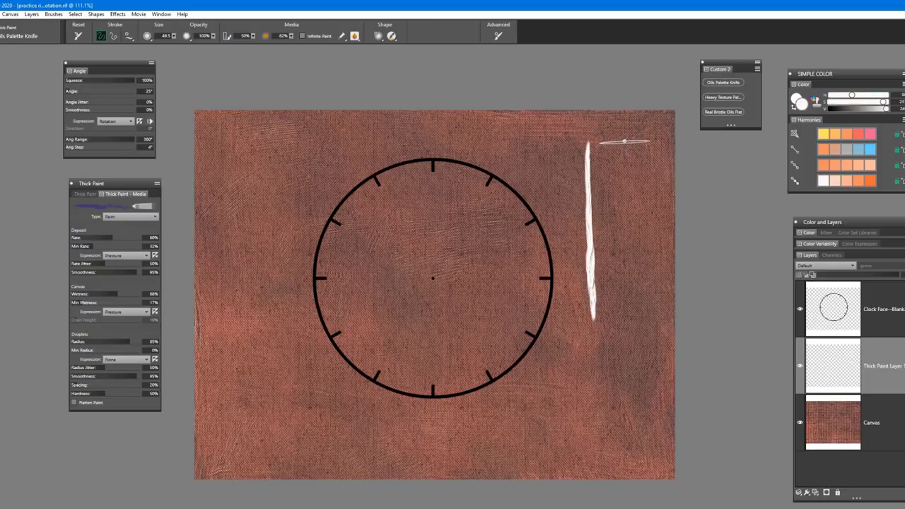
drag(618, 149, 633, 311)
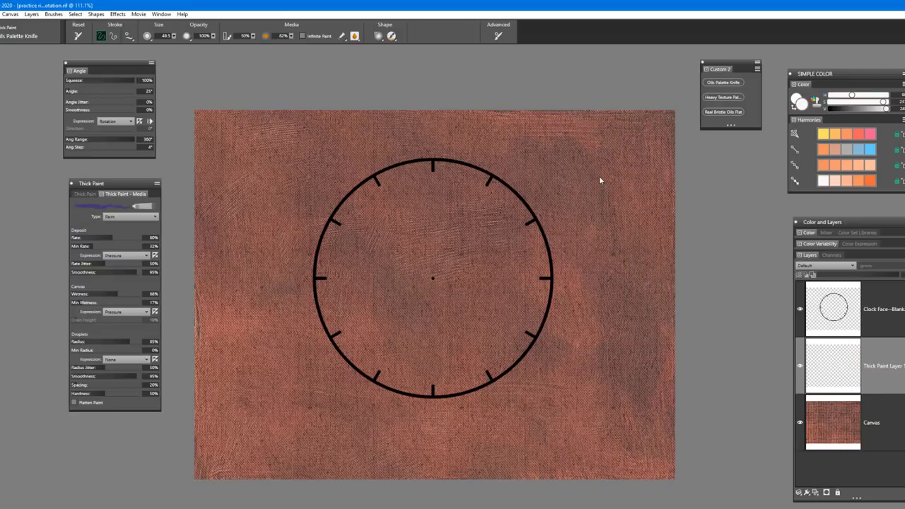
Select the Heavy Texture Palette Knife from the Custom 2 palette.
click(724, 97)
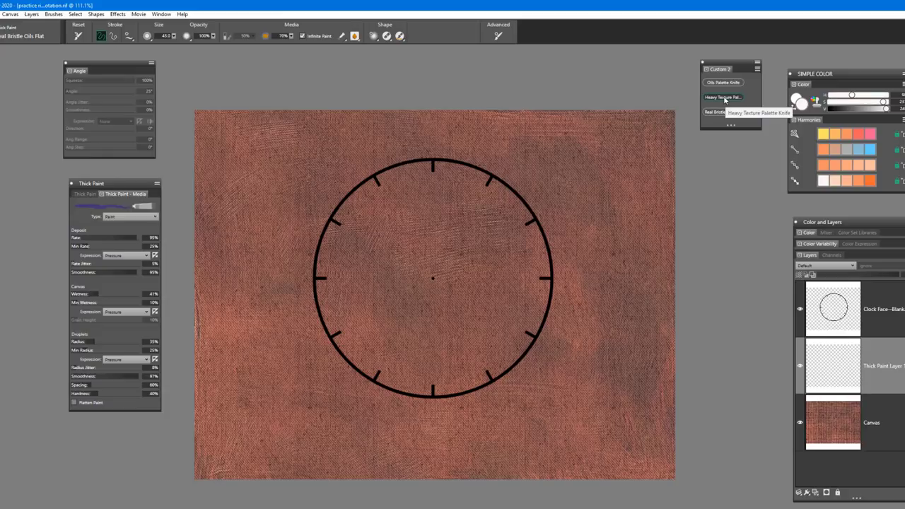
click(723, 97)
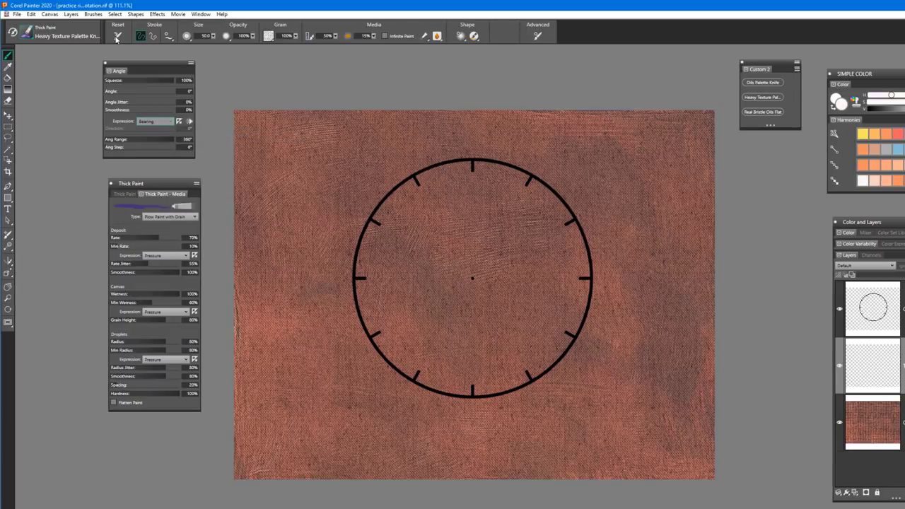
mouse_move(163, 121)
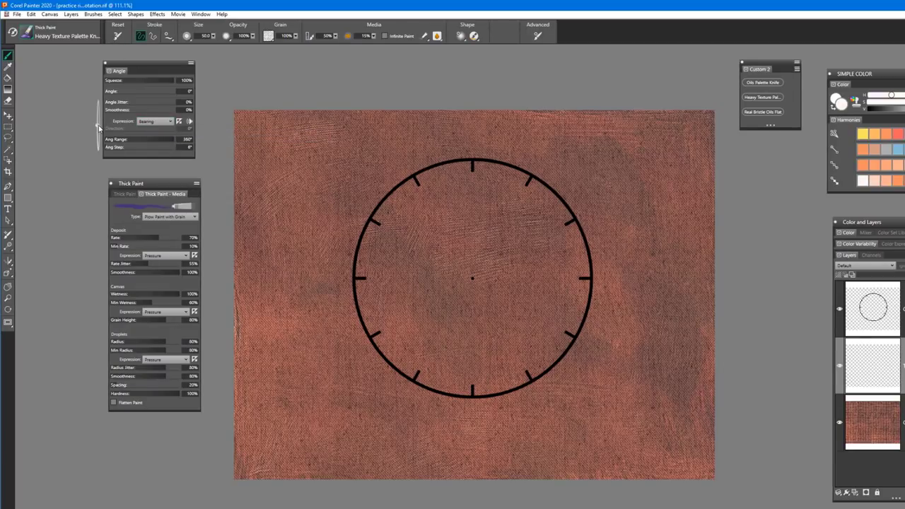
mouse_move(399, 89)
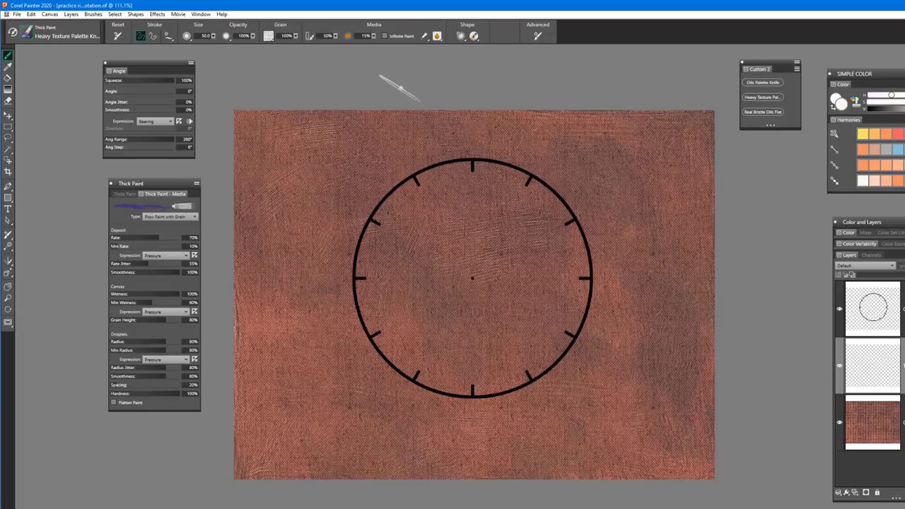
Set the Heavy Texture Palette Knife's angle Expression to Rotation instead of Bearing.
click(170, 121)
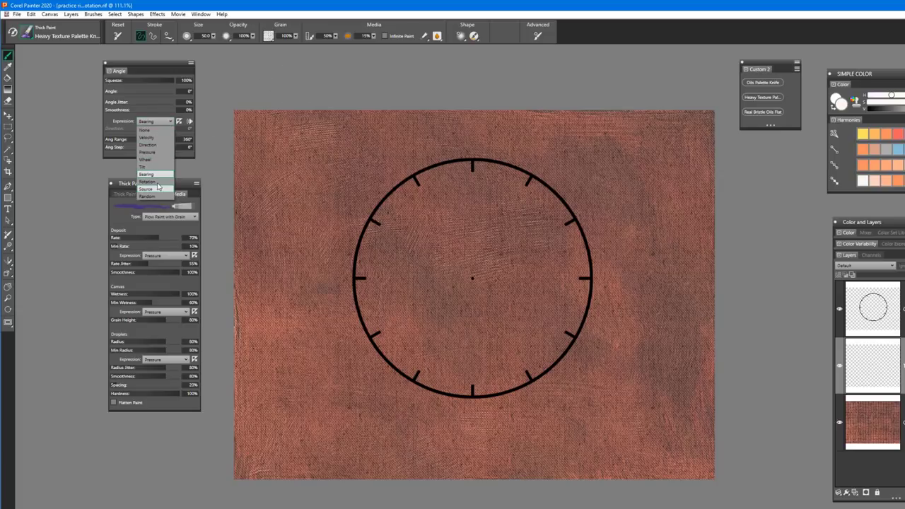
click(148, 181)
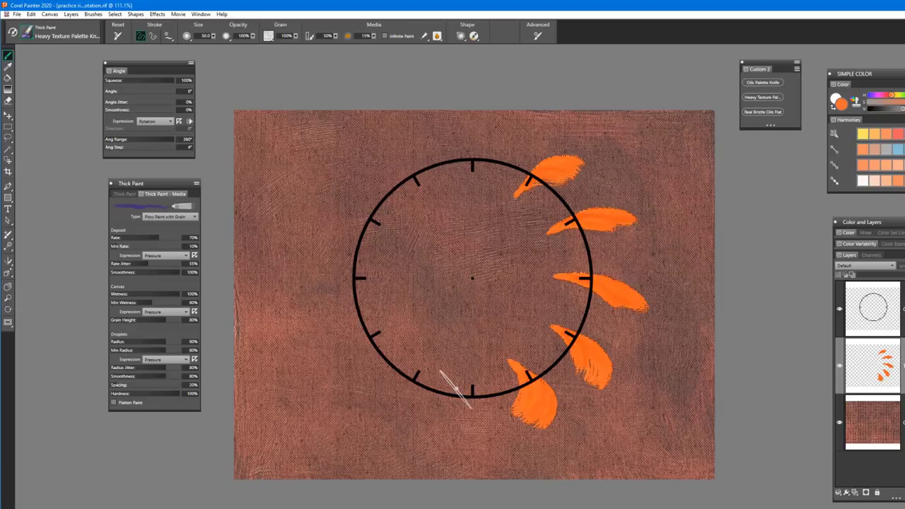
Paint orange petals along the bottom, up the left side and at the top.
drag(439, 410, 388, 396)
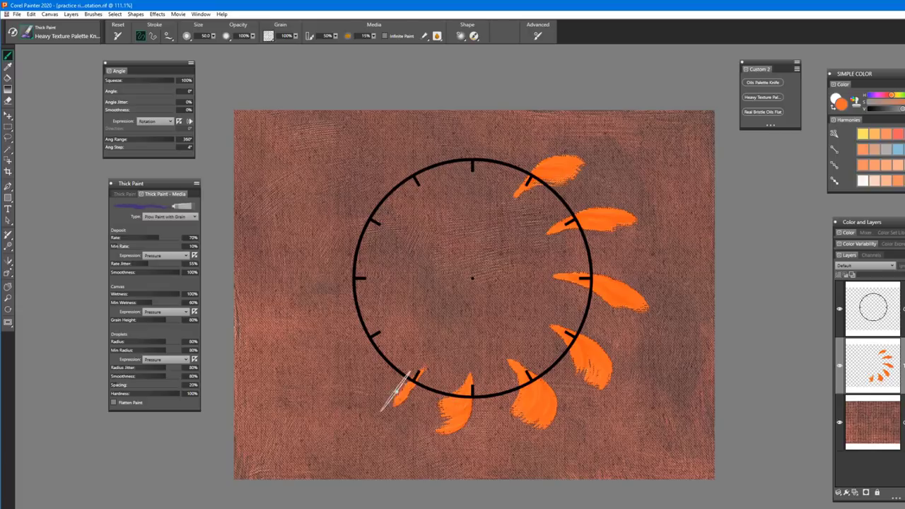
drag(392, 396, 346, 332)
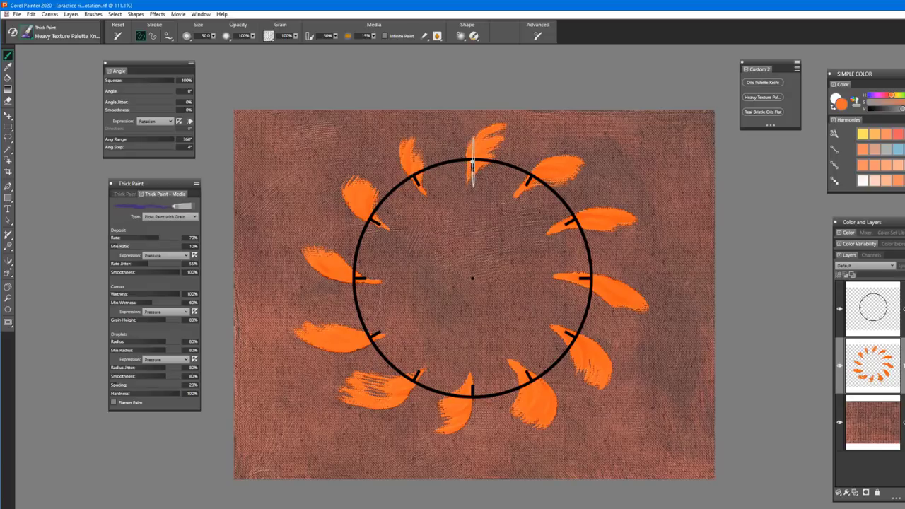
drag(473, 162, 367, 233)
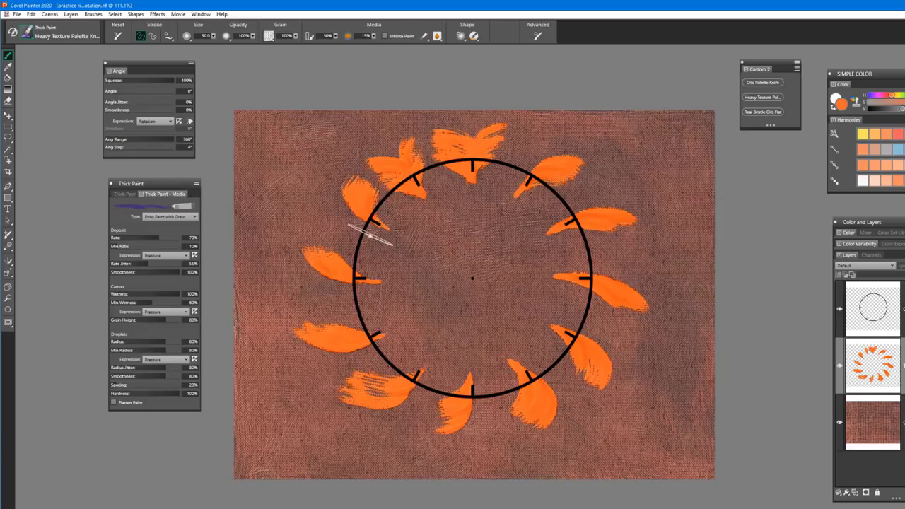
Thicken the petals with second strokes on the left, lower-right and right sides.
drag(381, 226, 360, 386)
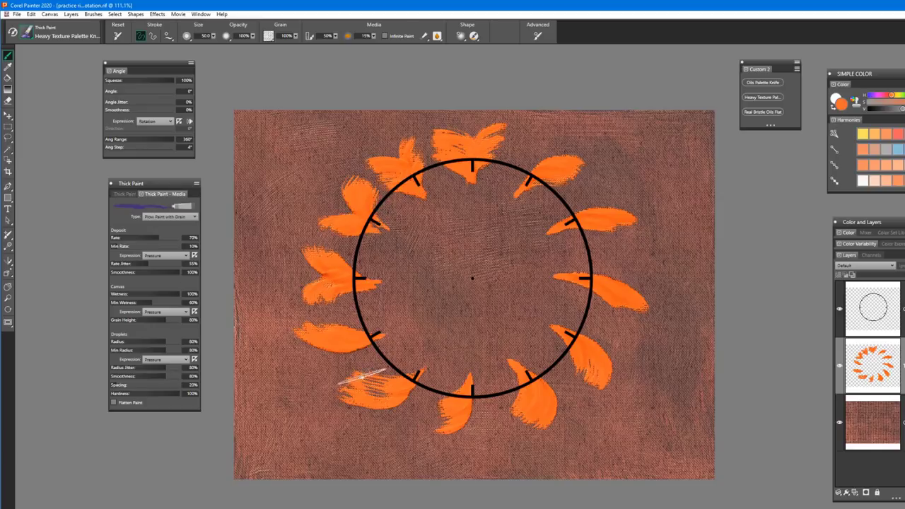
drag(360, 382, 402, 402)
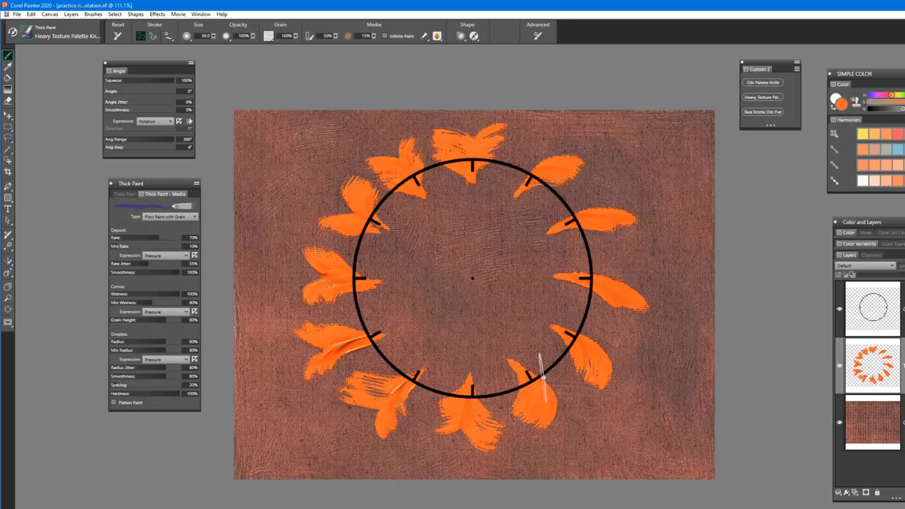
drag(538, 396, 643, 328)
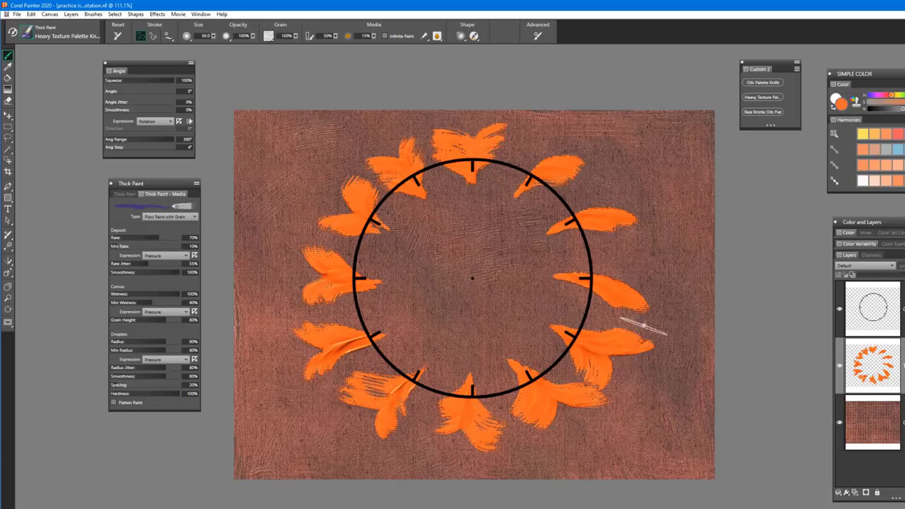
drag(650, 325, 608, 205)
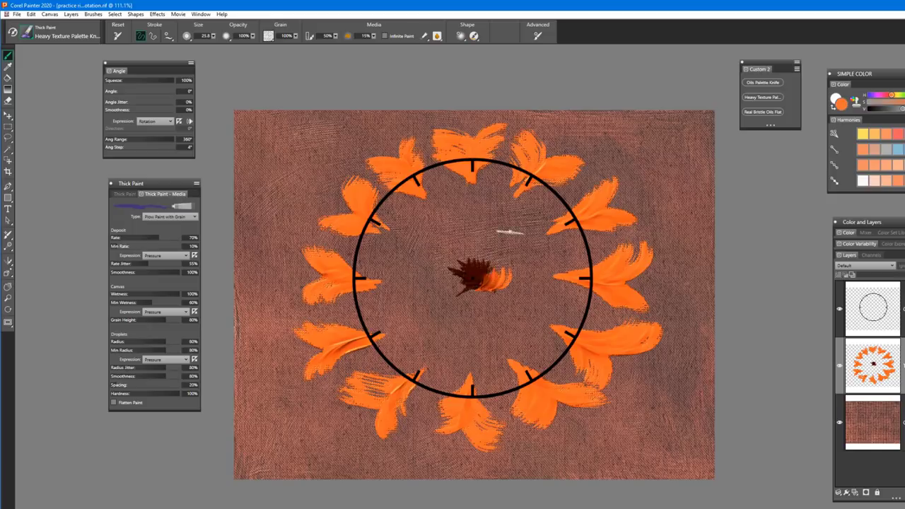
Dab dark paint in the centre and curl orange strokes around it.
drag(509, 229, 470, 265)
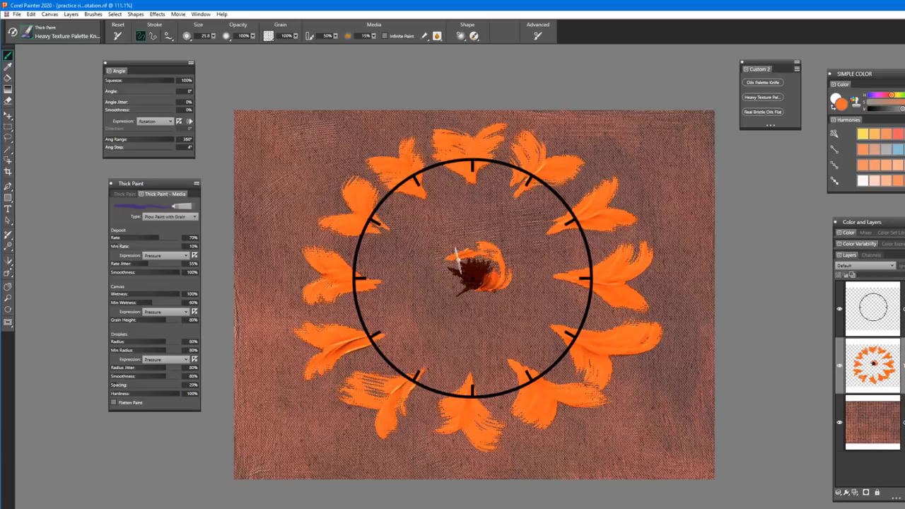
drag(459, 258, 456, 293)
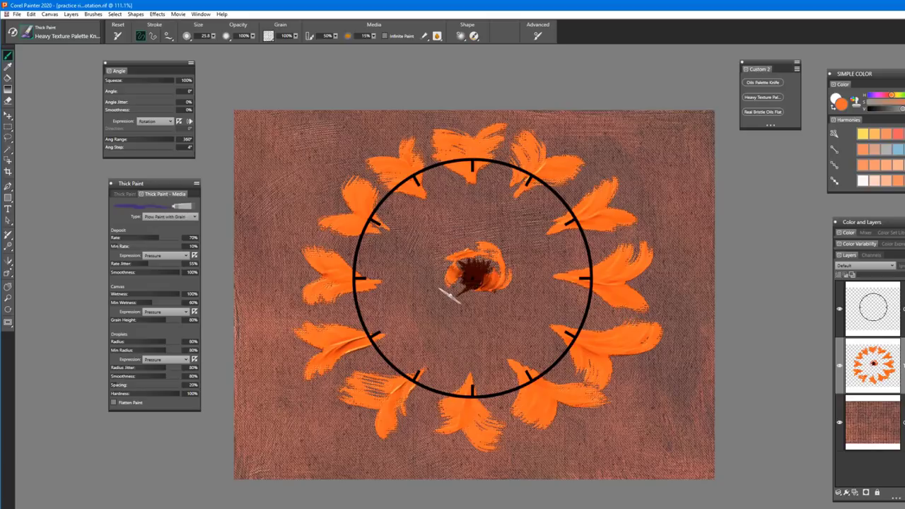
drag(456, 297, 495, 293)
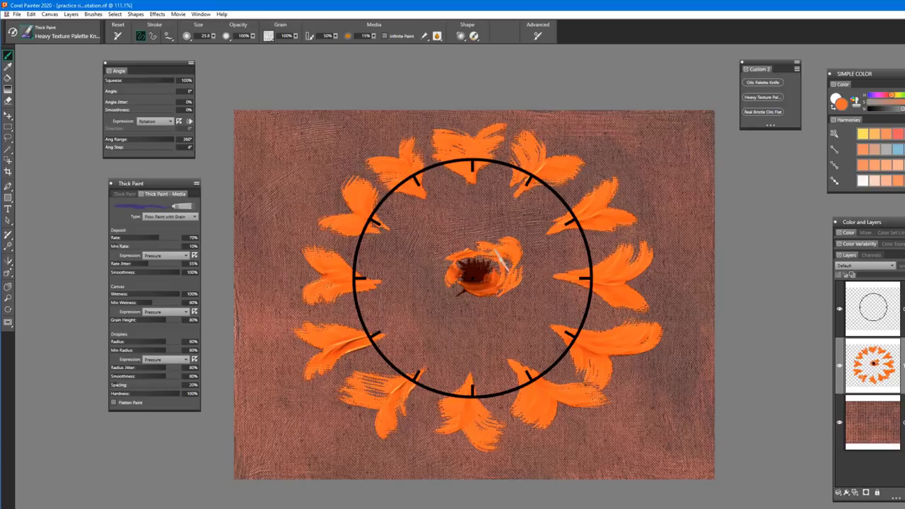
Build curved petals and inner curls to round out the central rose.
drag(481, 268, 438, 283)
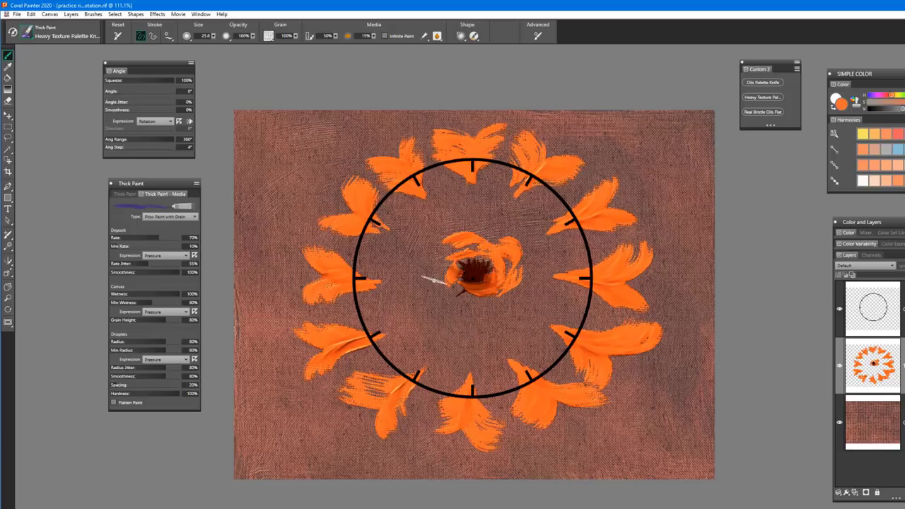
drag(452, 282, 466, 275)
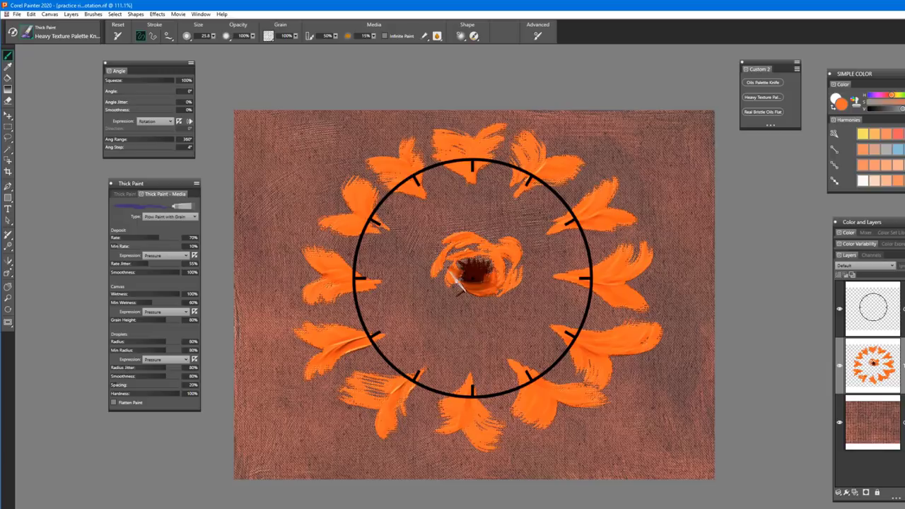
drag(452, 286, 502, 297)
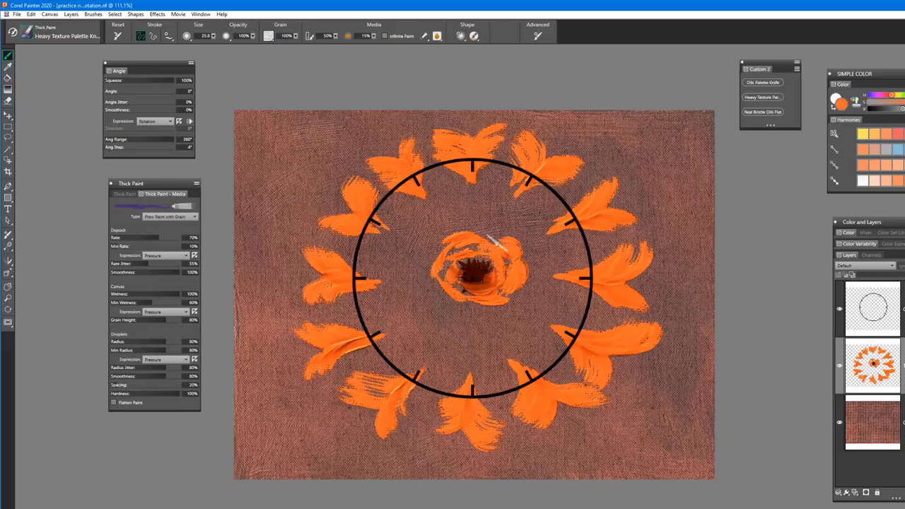
drag(487, 244, 480, 265)
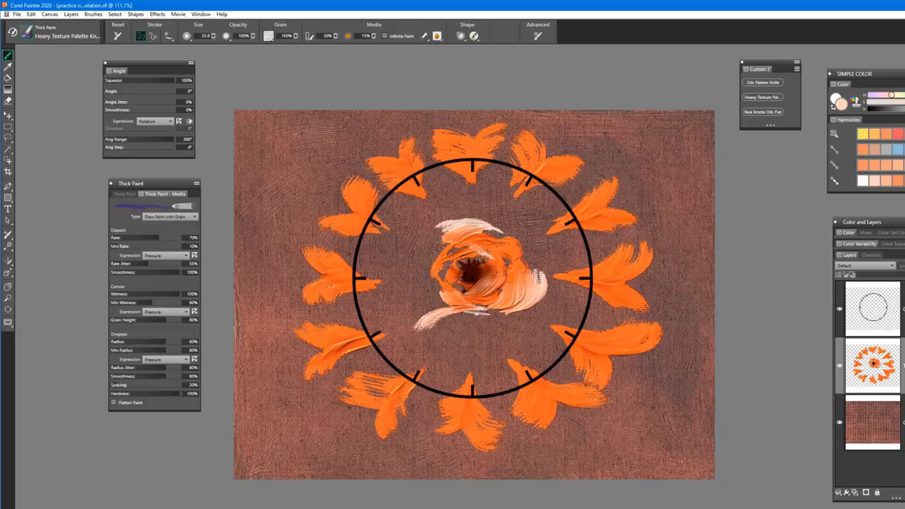
Lay a pale peach palette-knife stroke over the central rose.
drag(438, 318, 439, 346)
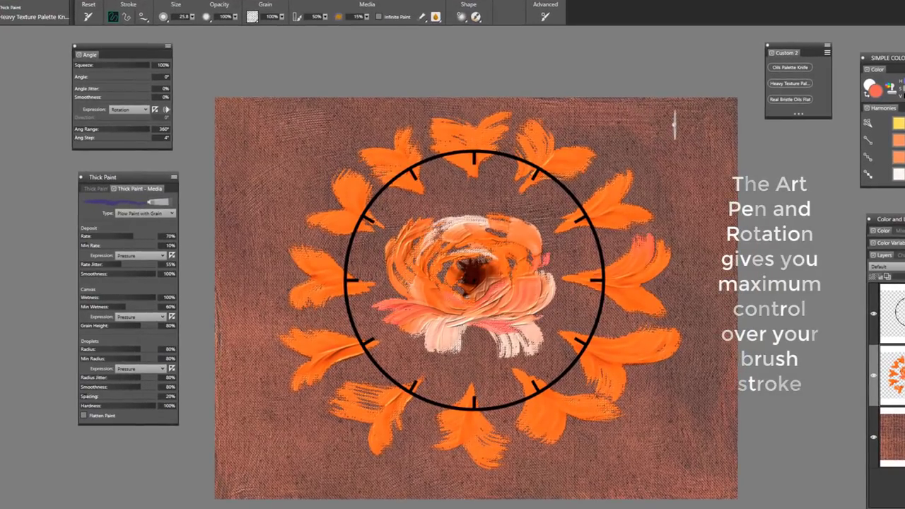
Brush coral strokes along the top-right, right and lower-right edges, plus a centre stroke.
drag(675, 120, 671, 254)
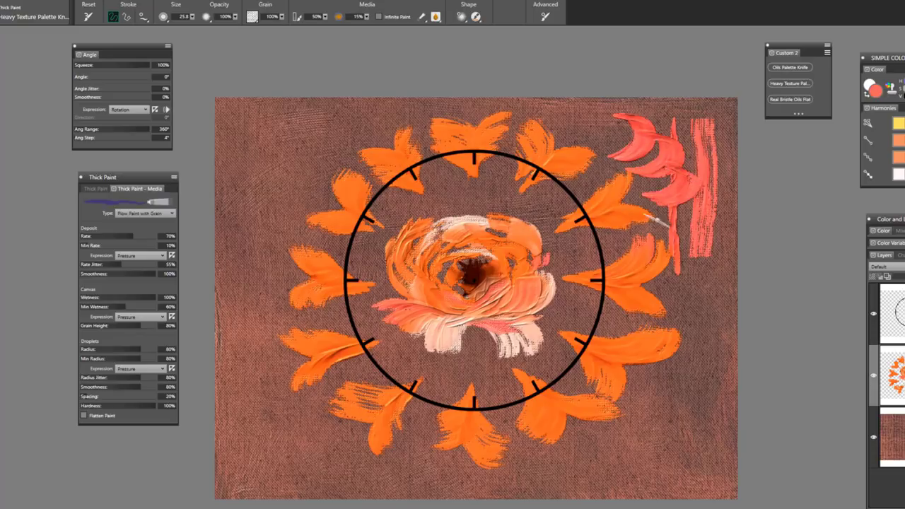
drag(657, 219, 696, 371)
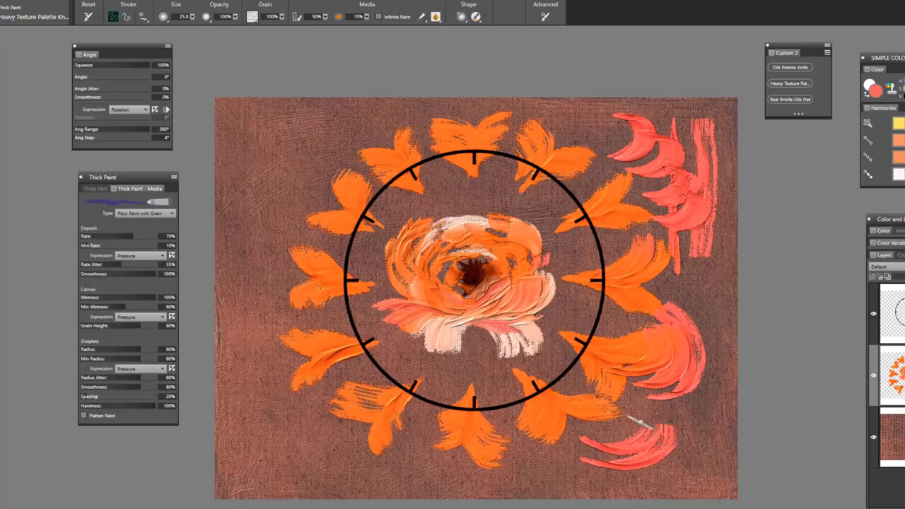
mouse_move(281, 161)
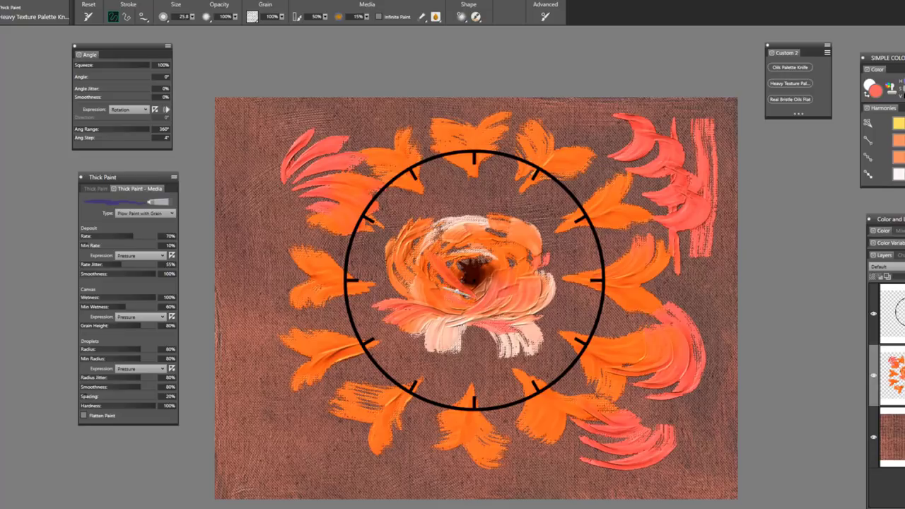
drag(466, 282, 515, 300)
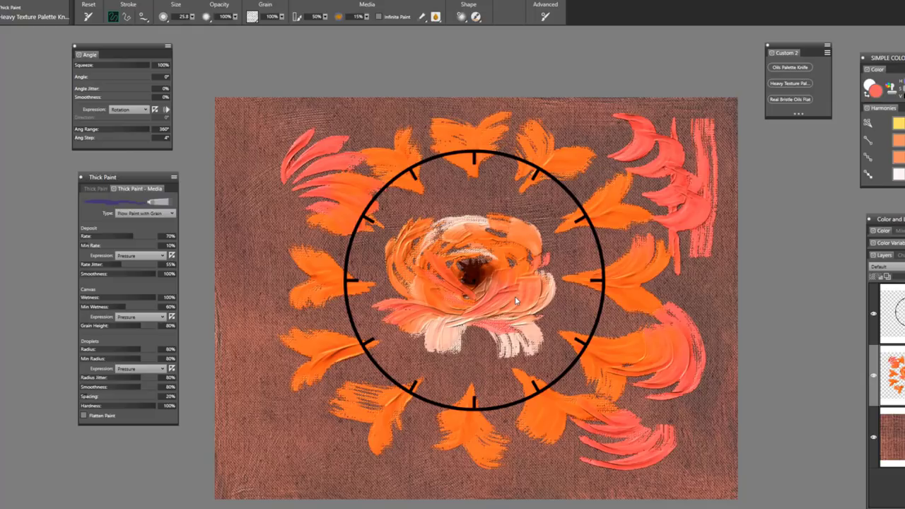